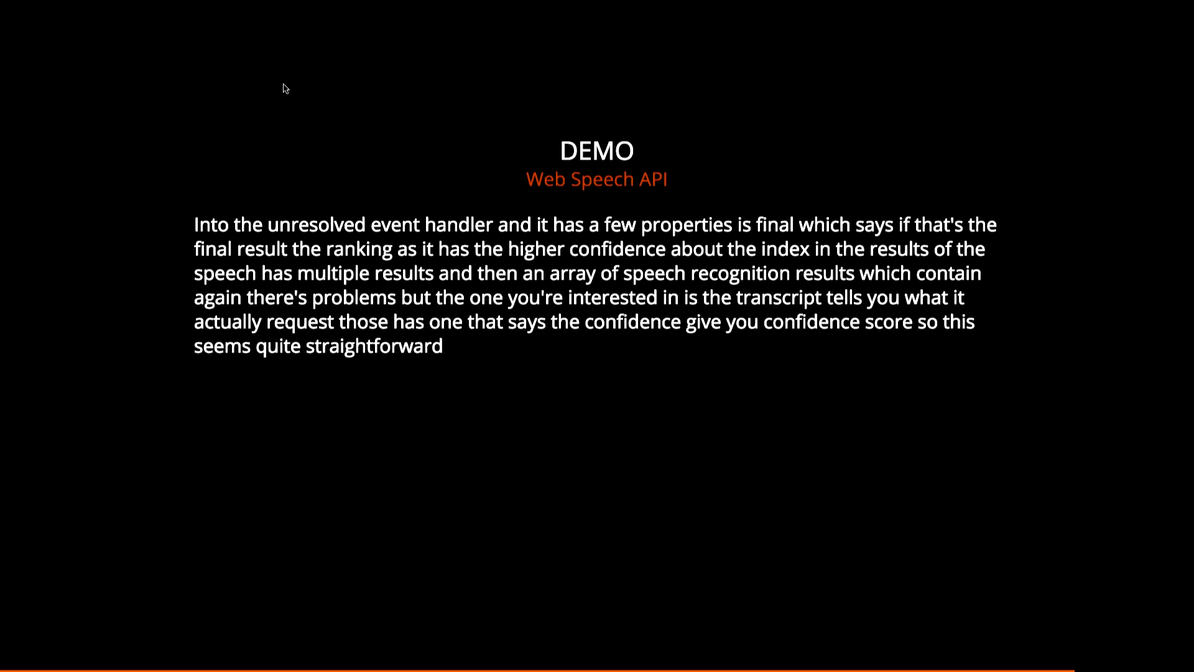
mouse_move(483, 257)
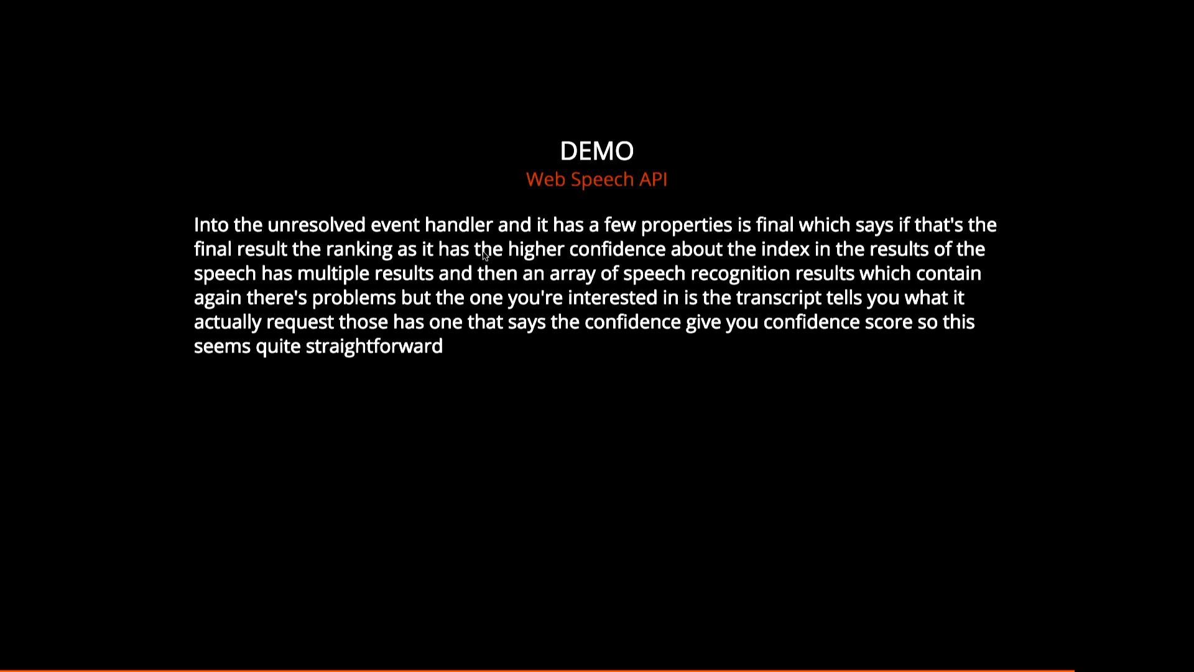